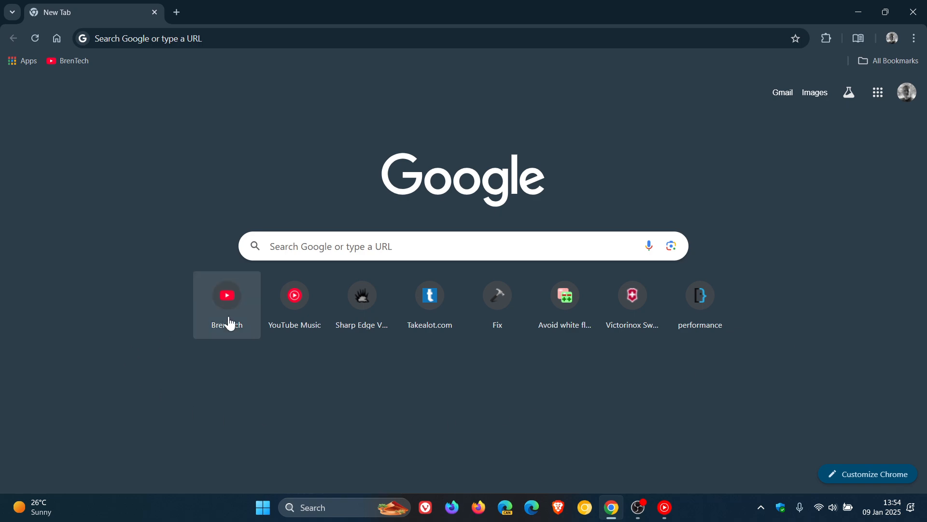
pyautogui.moveTo(880, 300)
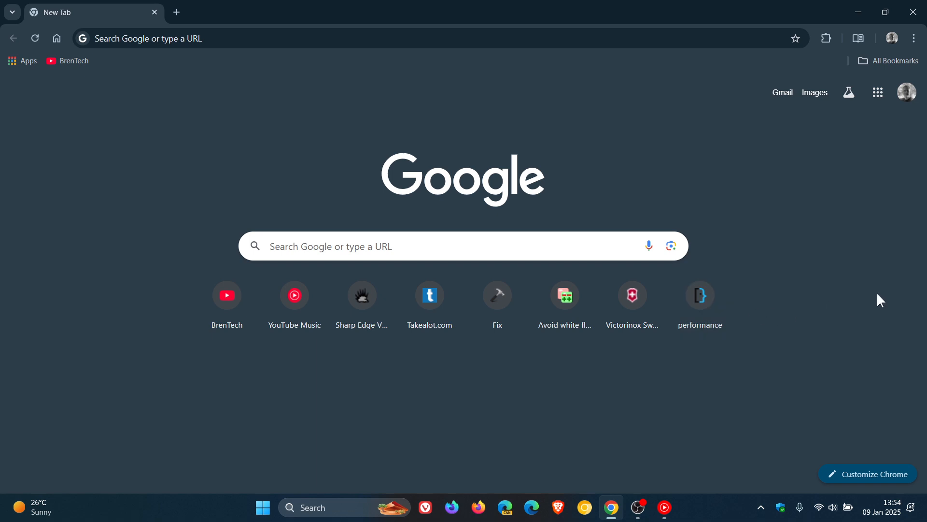
pyautogui.moveTo(295, 295)
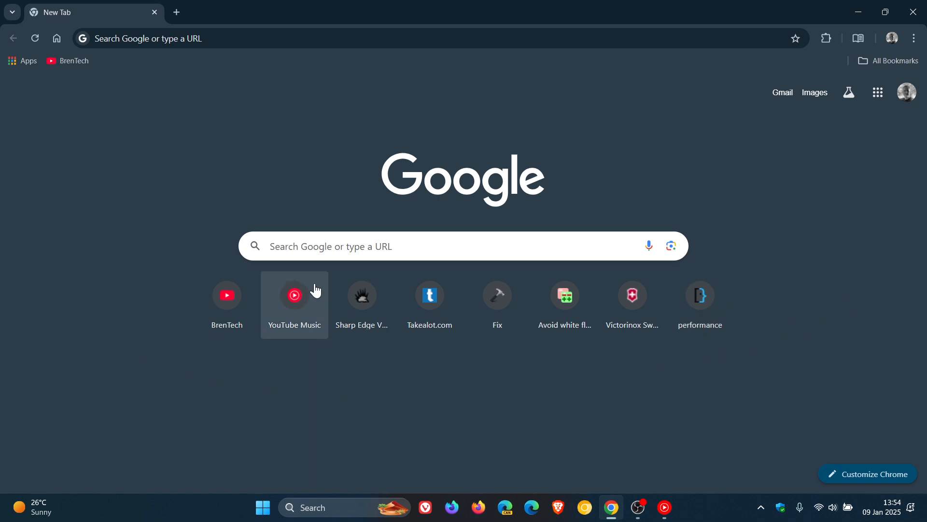
pyautogui.moveTo(634, 385)
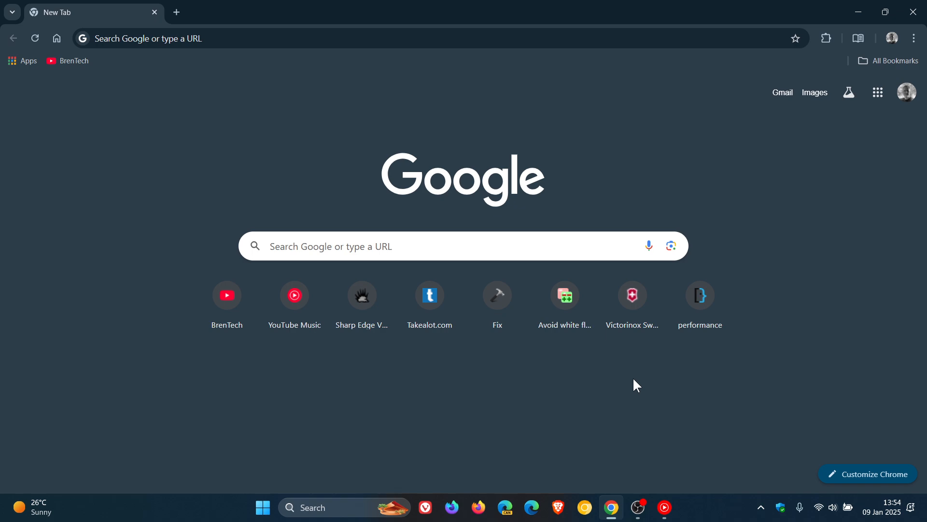
pyautogui.moveTo(627, 384)
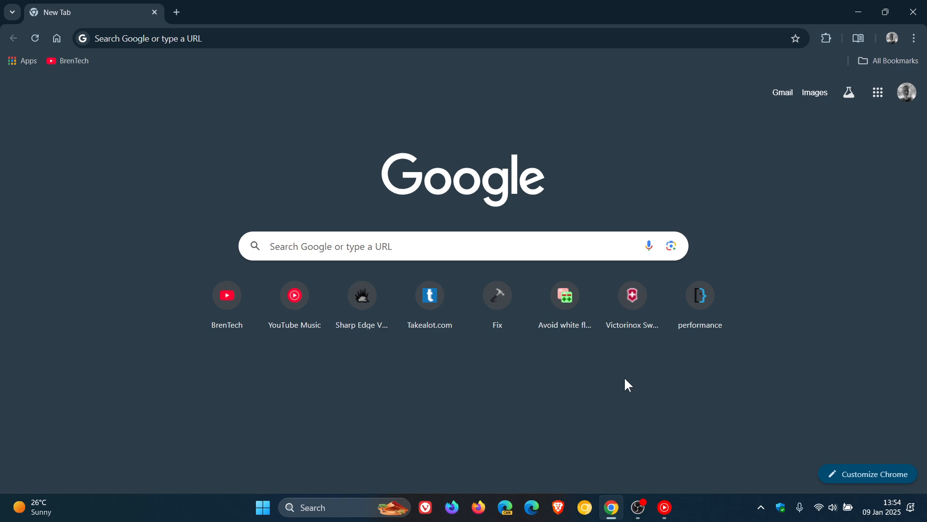
# Go to chrome://flags and scroll down the Experiments page
pyautogui.click(414, 38)
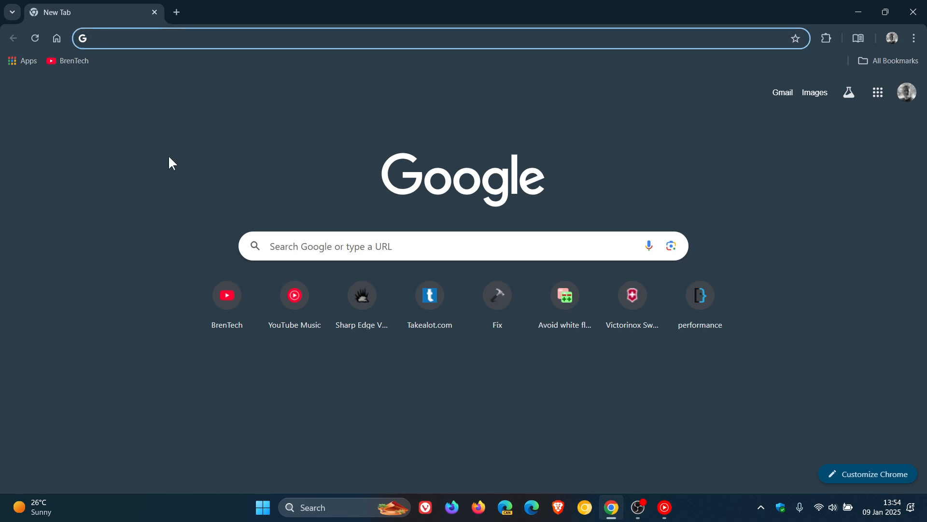
pyautogui.write('cf')
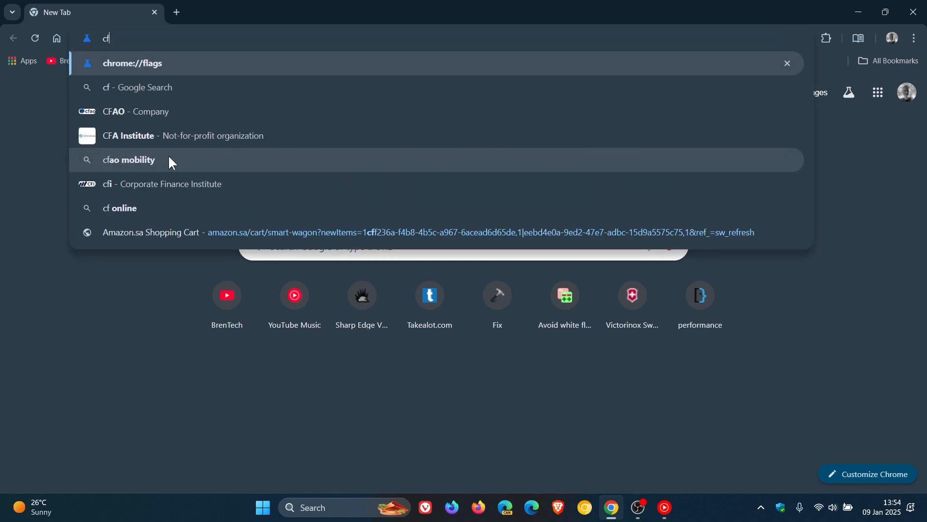
pyautogui.moveTo(196, 95)
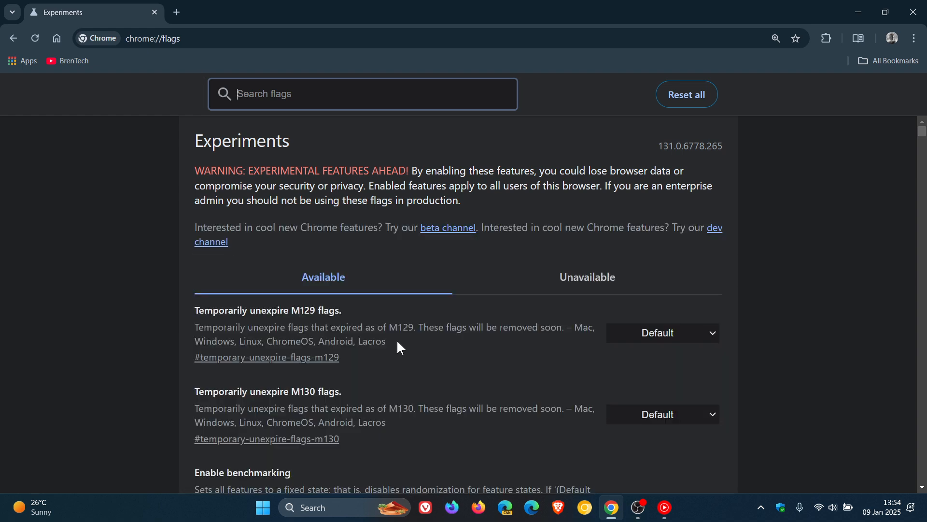
pyautogui.scroll(-3)
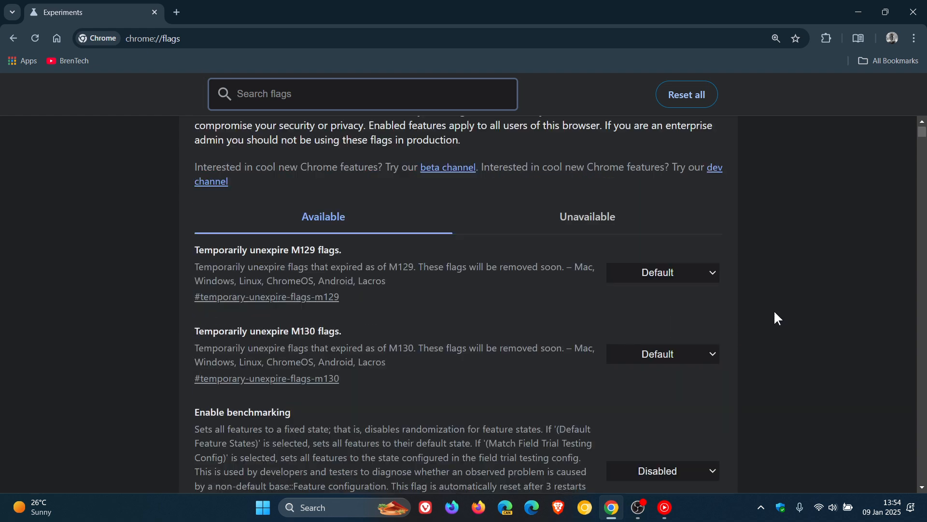
pyautogui.moveTo(419, 257)
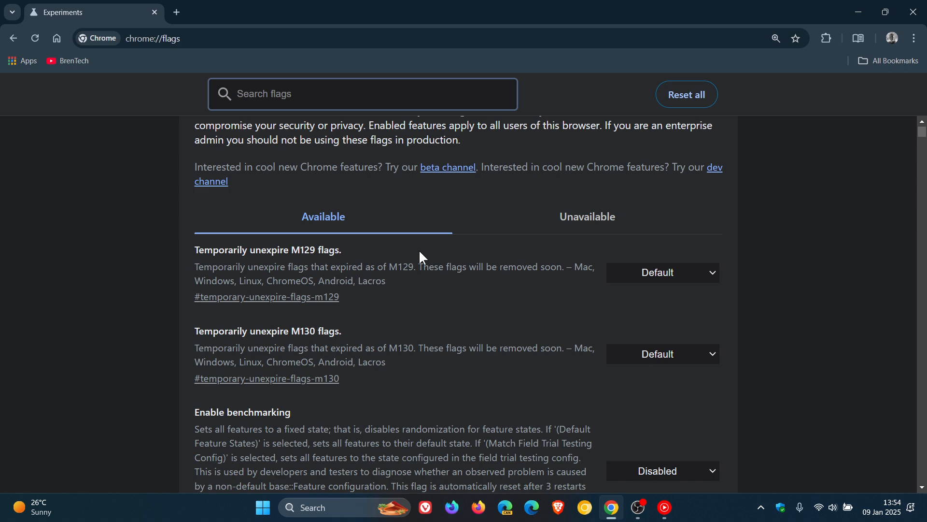
pyautogui.moveTo(393, 255)
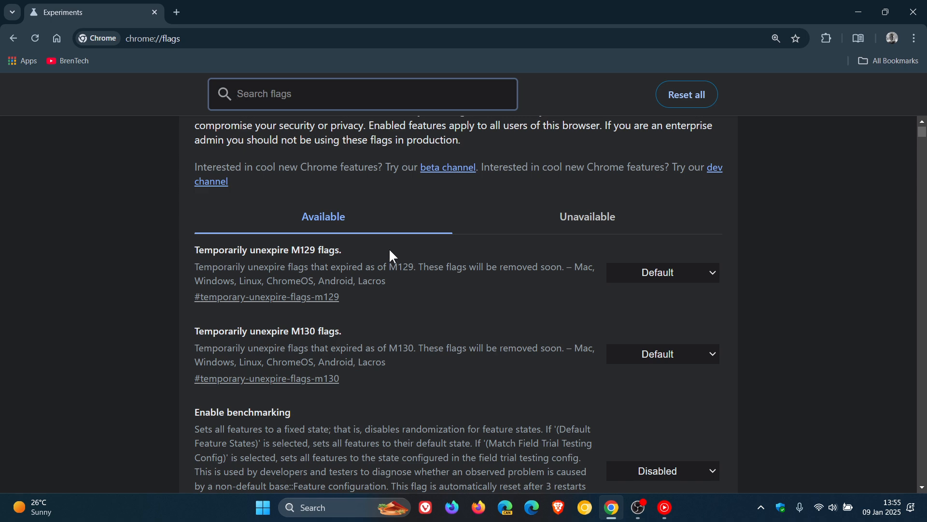
pyautogui.moveTo(408, 338)
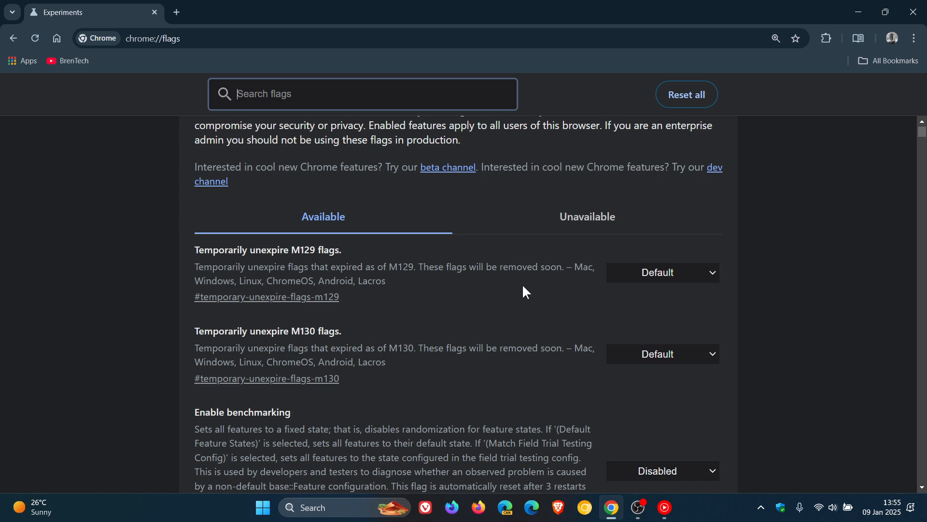
pyautogui.moveTo(439, 335)
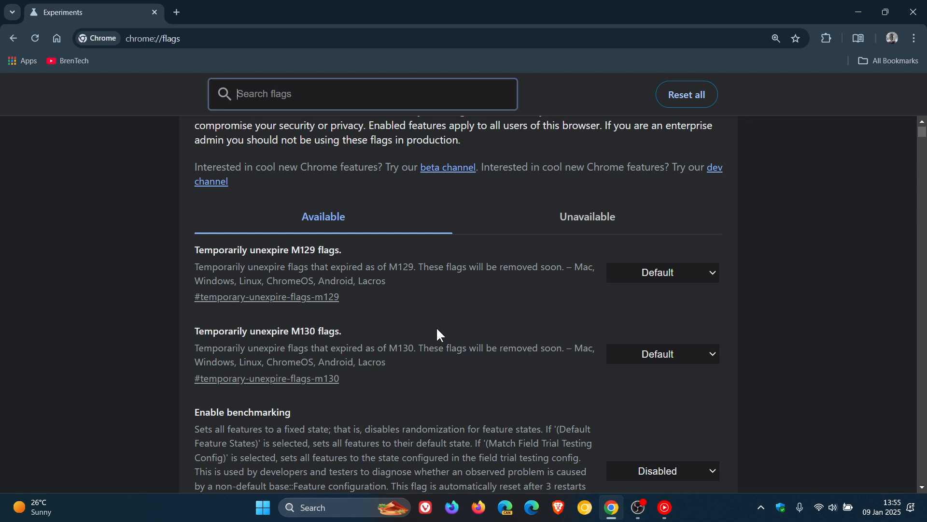
pyautogui.moveTo(363, 253)
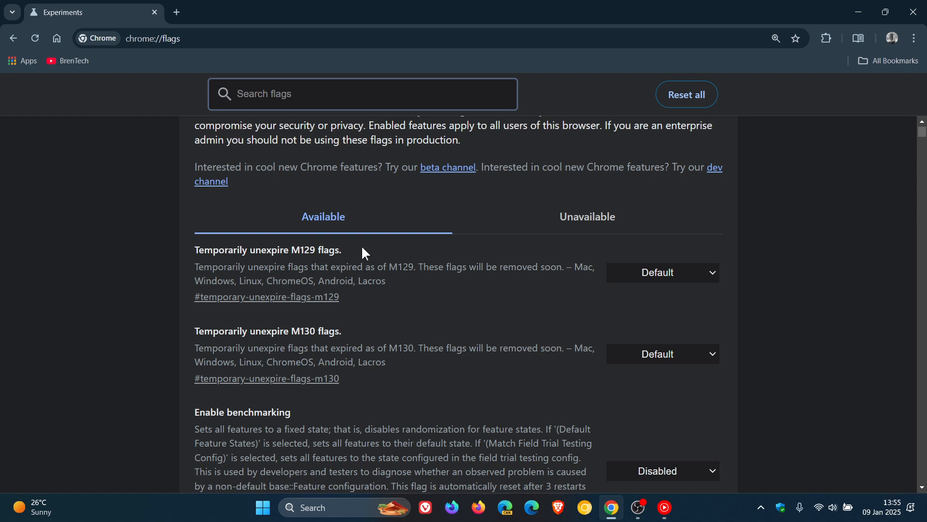
pyautogui.moveTo(414, 342)
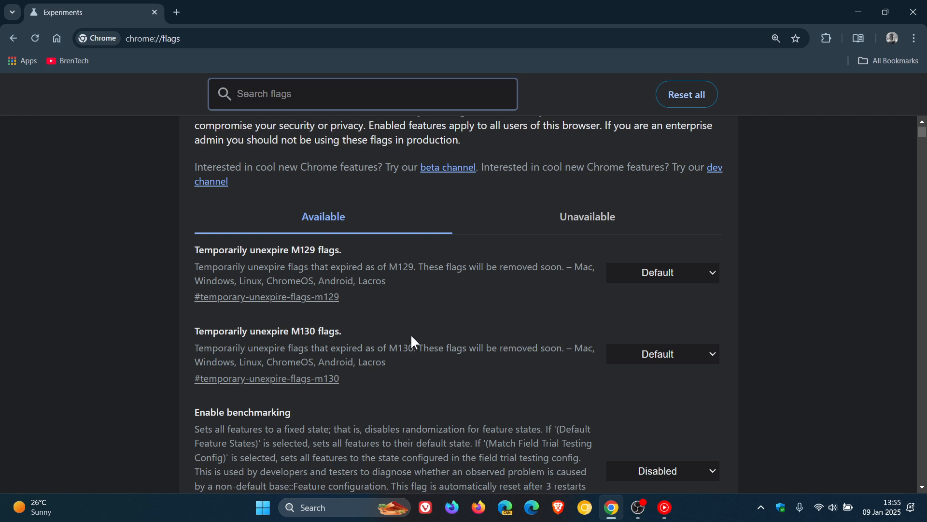
pyautogui.moveTo(677, 270)
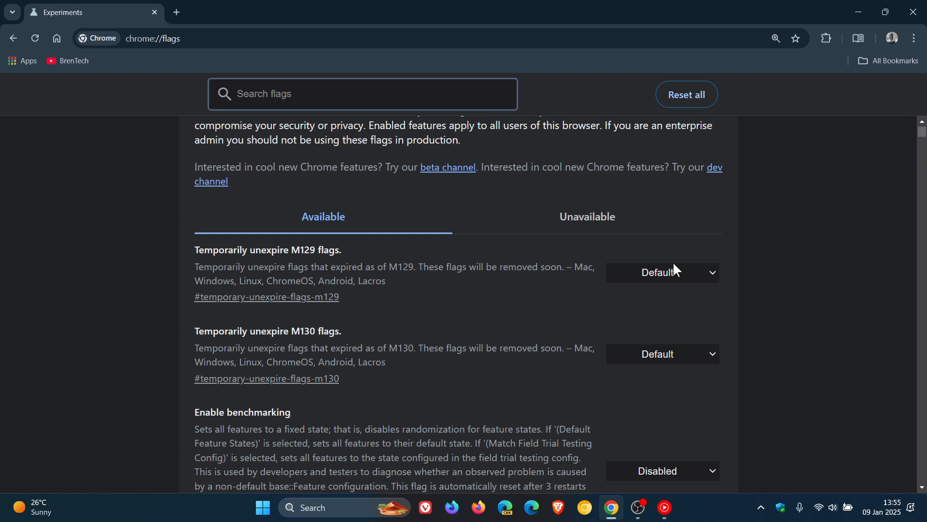
# Set Temporarily unexpire M129 and M130 flags to Enabled, then relaunch Chrome
pyautogui.click(661, 272)
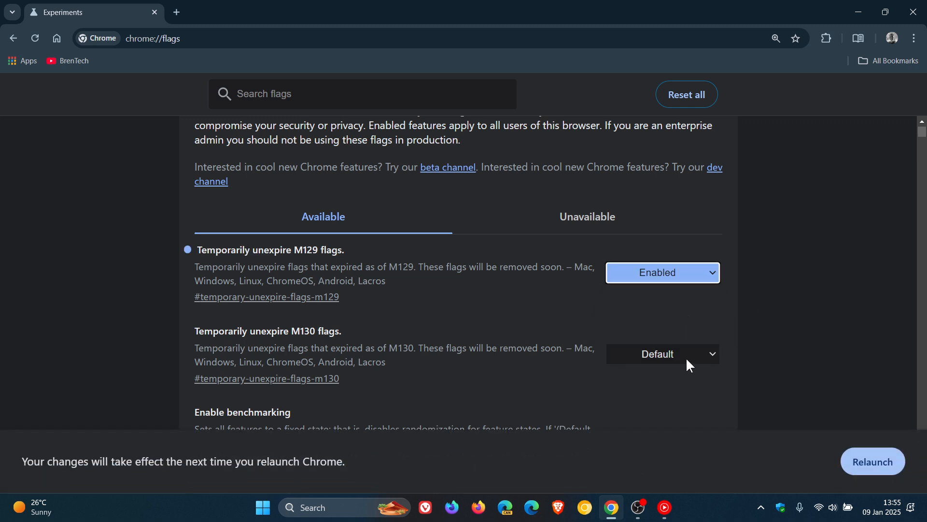
pyautogui.click(661, 353)
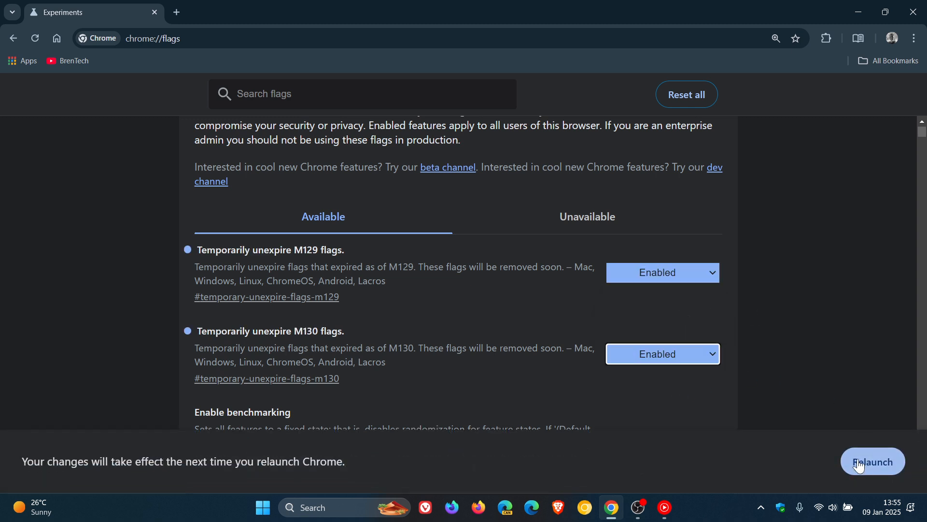
pyautogui.click(872, 461)
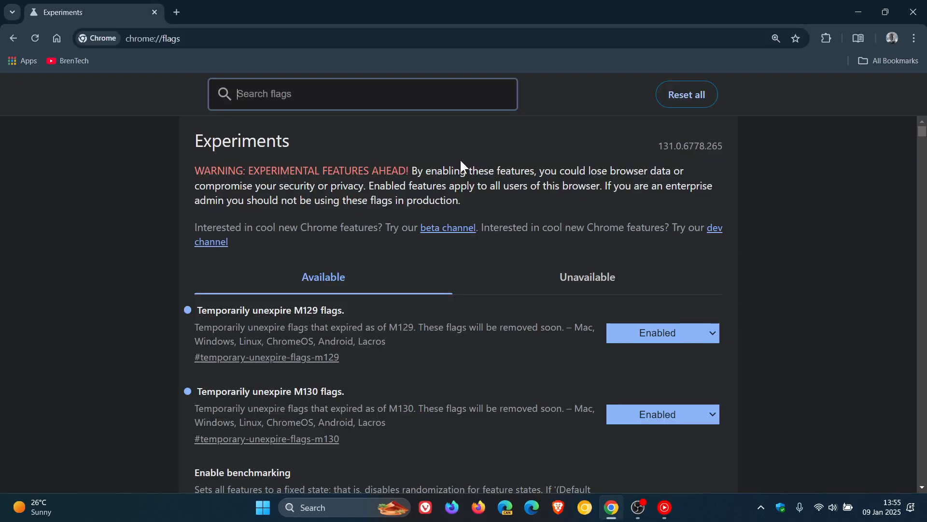
# Search flags for 'ntp', set NTP Modules Redesigned to Disabled, and relaunch
pyautogui.write('n')
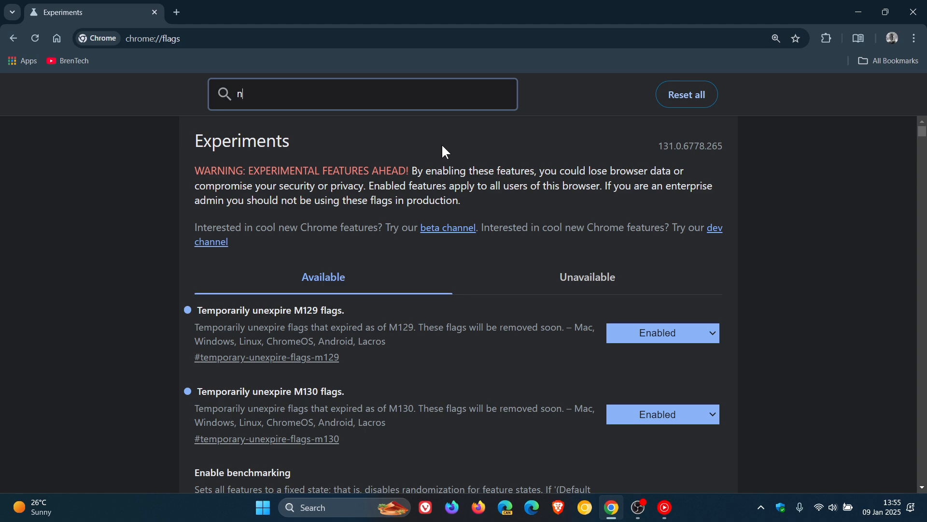
pyautogui.write('t')
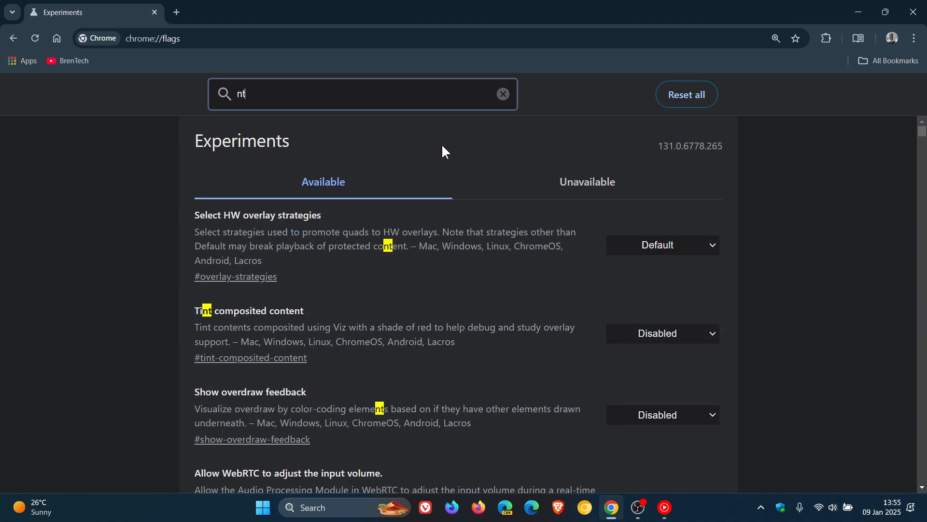
pyautogui.write('p')
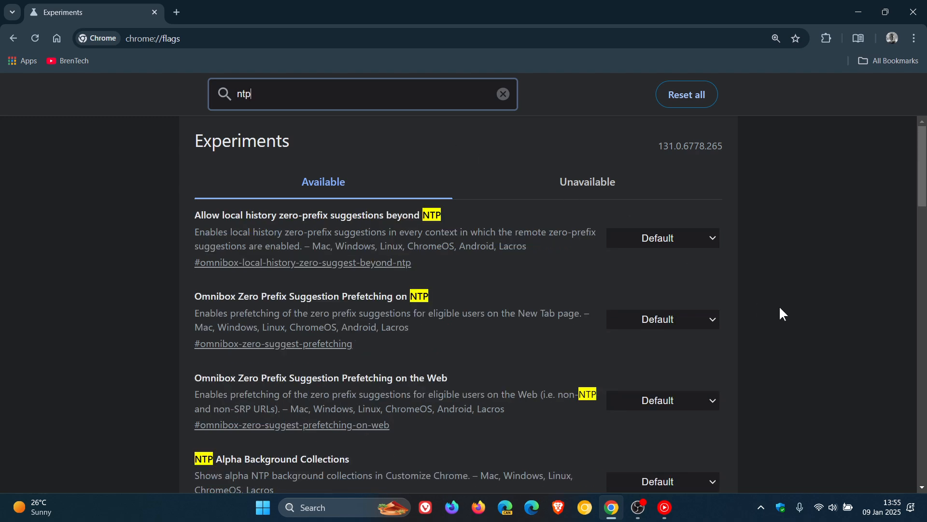
pyautogui.scroll(-3)
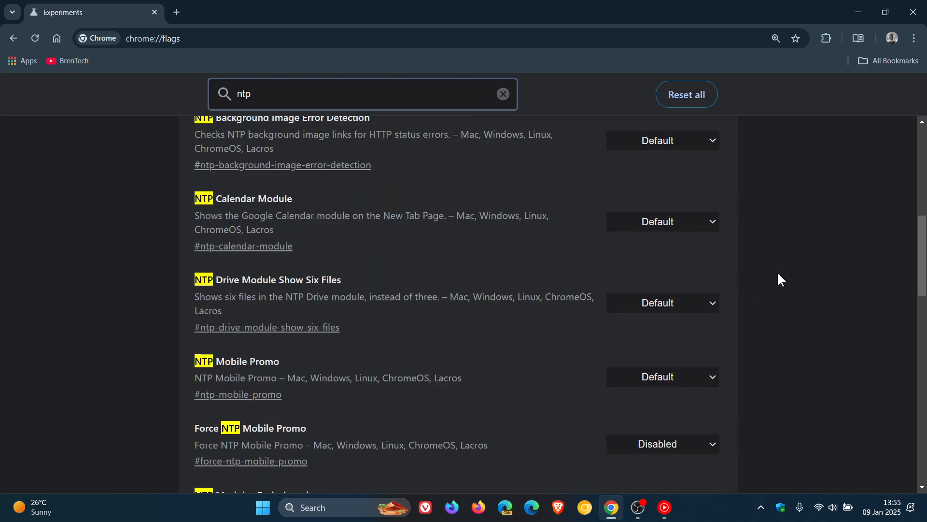
pyautogui.scroll(-3)
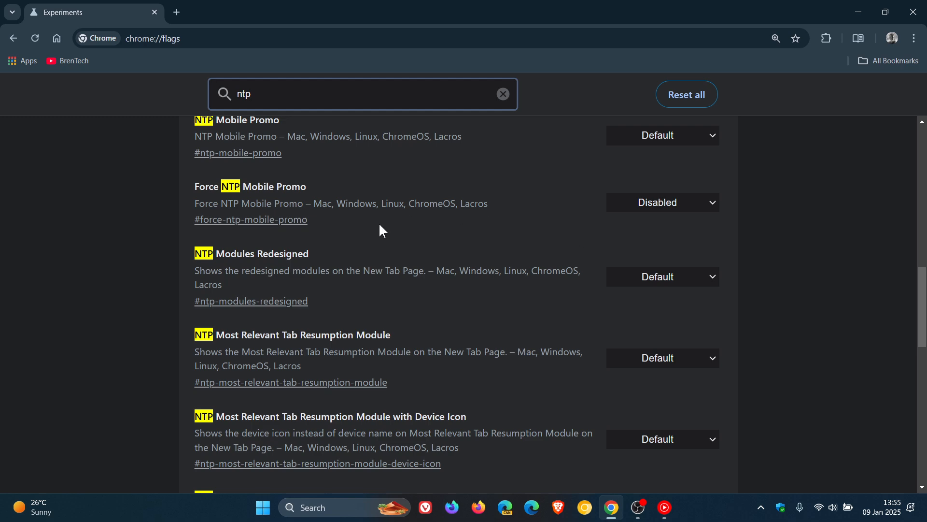
pyautogui.moveTo(347, 248)
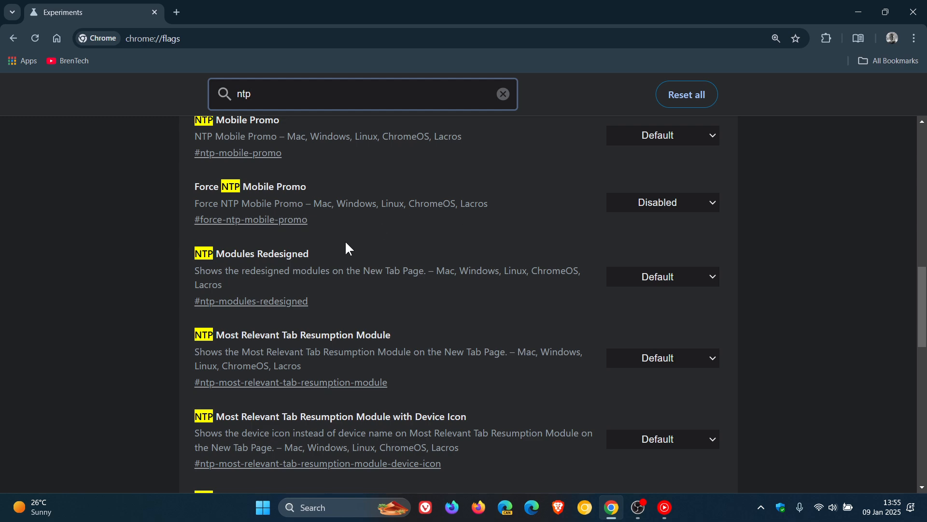
pyautogui.moveTo(390, 292)
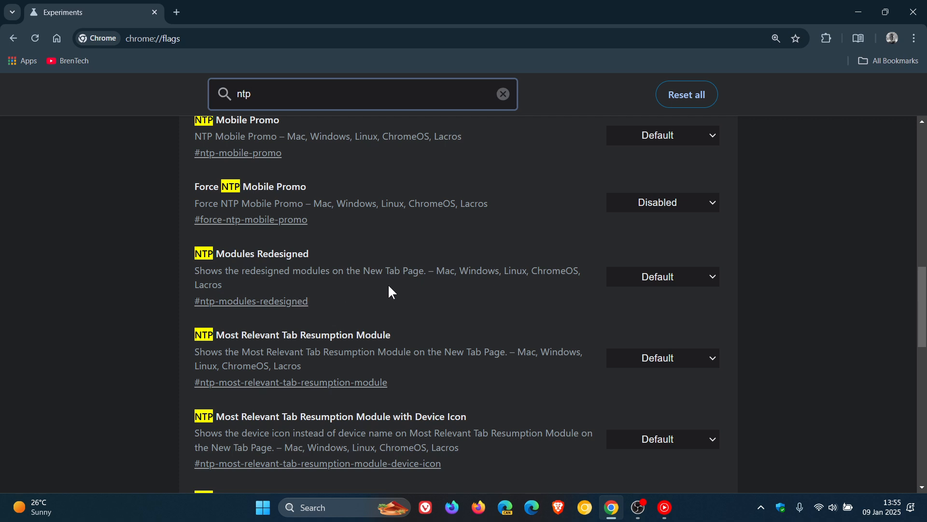
pyautogui.click(661, 276)
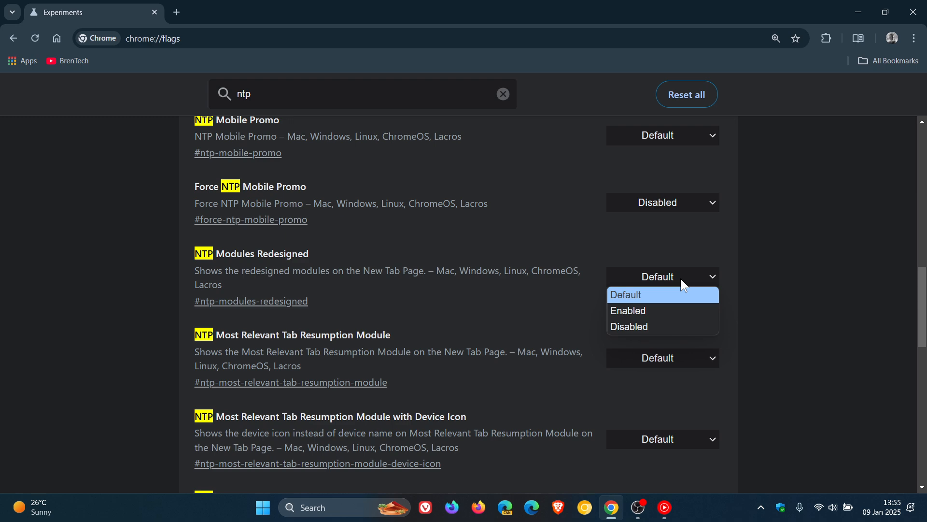
pyautogui.click(629, 326)
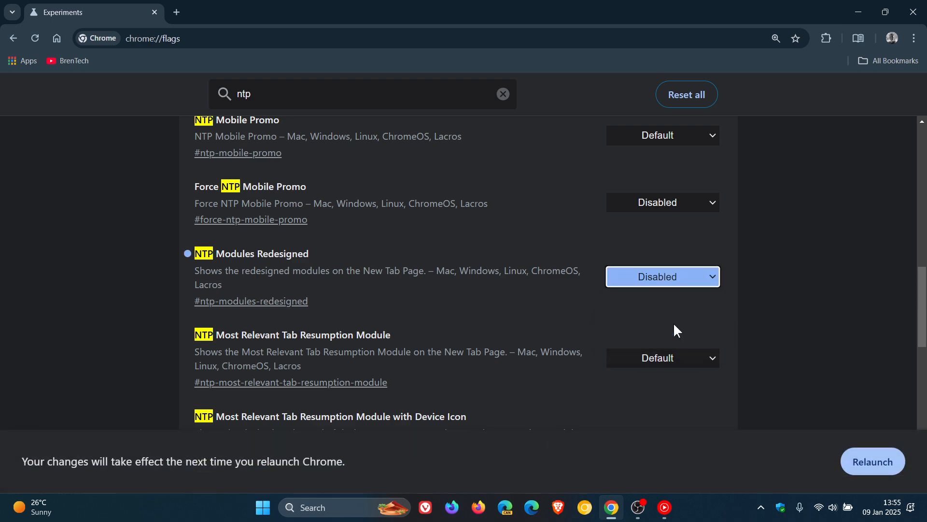
pyautogui.click(502, 94)
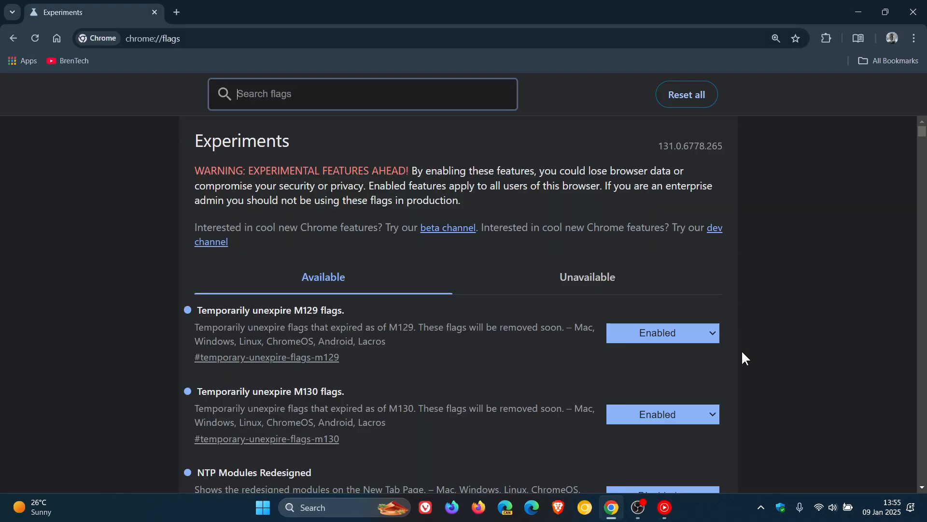
pyautogui.moveTo(176, 11)
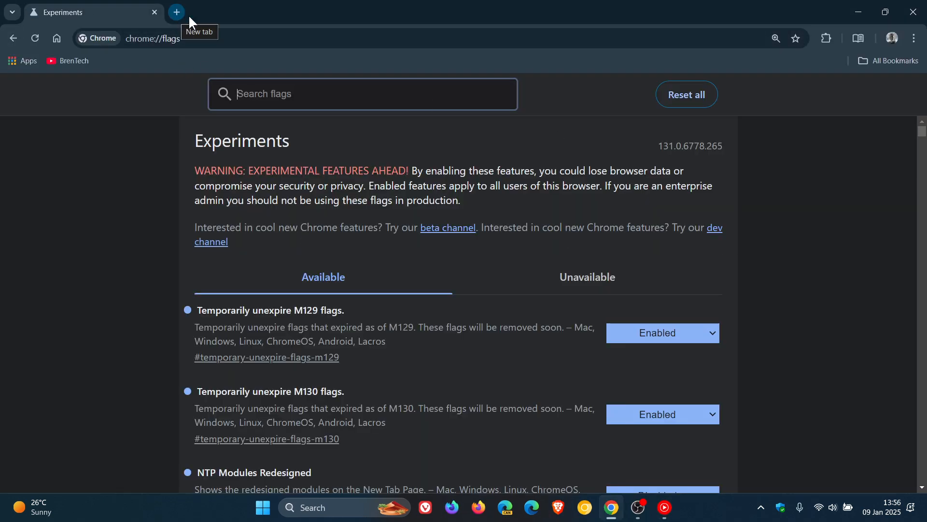
pyautogui.scroll(-3)
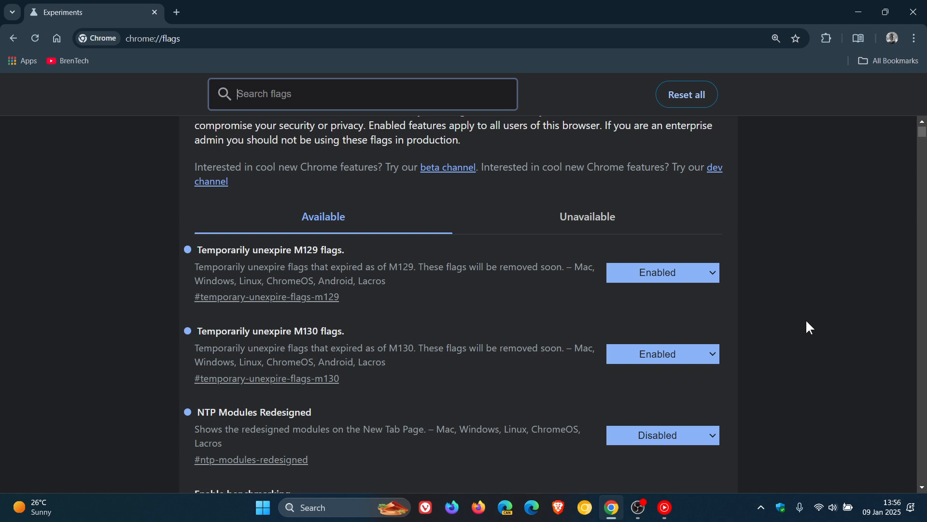
pyautogui.scroll(-3)
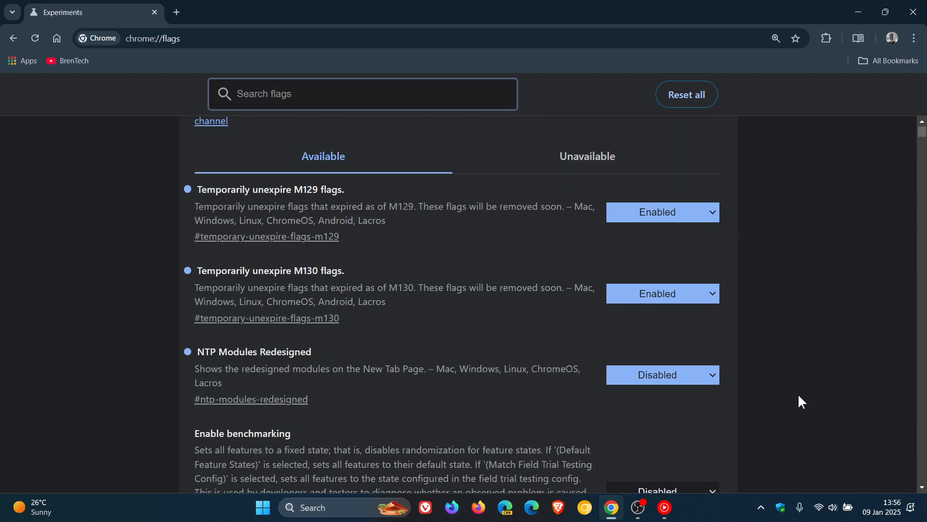
pyautogui.moveTo(763, 390)
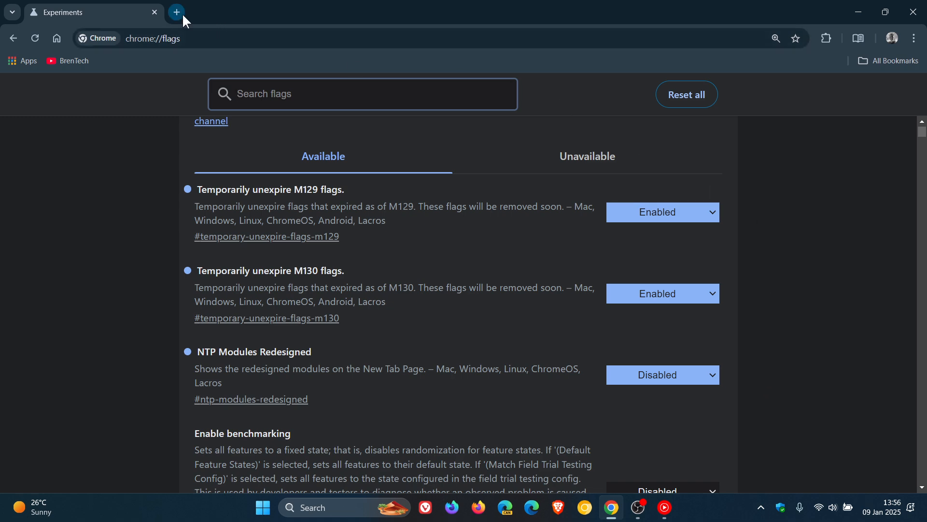
# Open a new tab beside the flags page to see the shortcut tiles
pyautogui.click(175, 11)
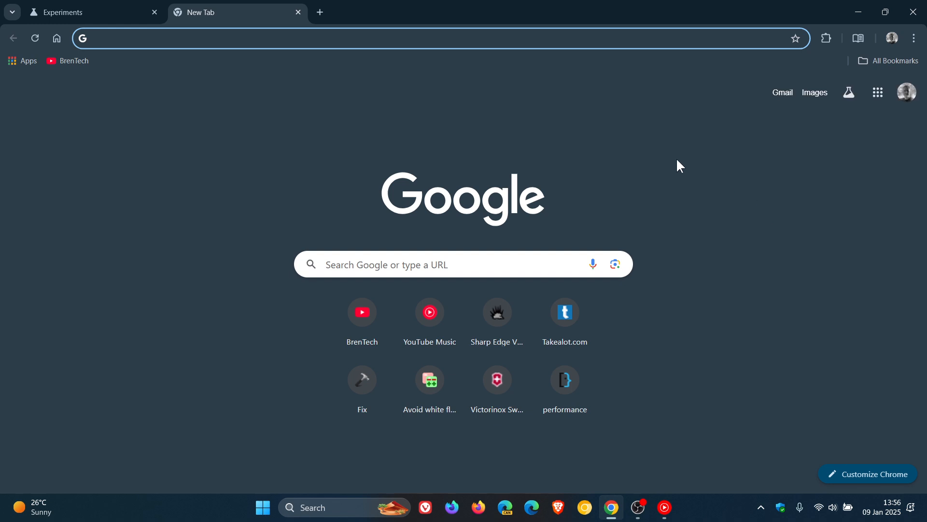
pyautogui.moveTo(759, 300)
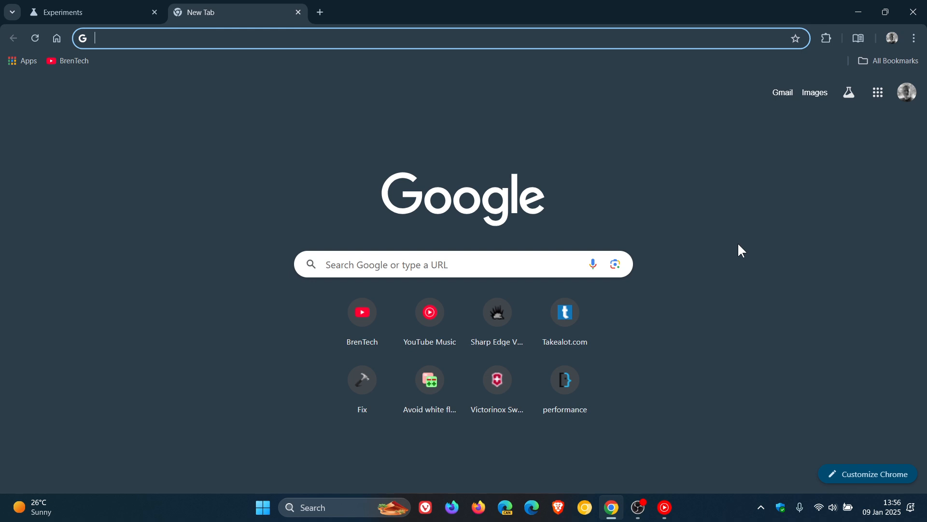
pyautogui.moveTo(644, 321)
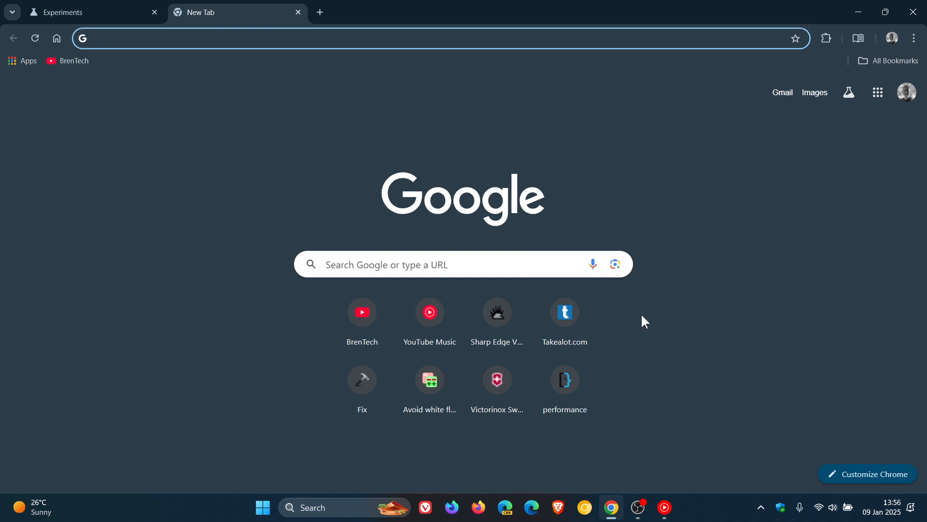
pyautogui.moveTo(725, 338)
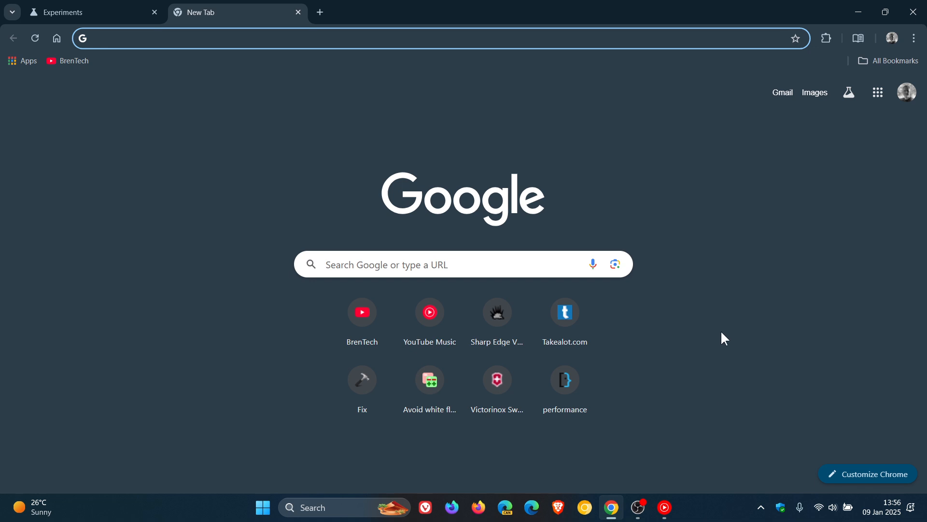